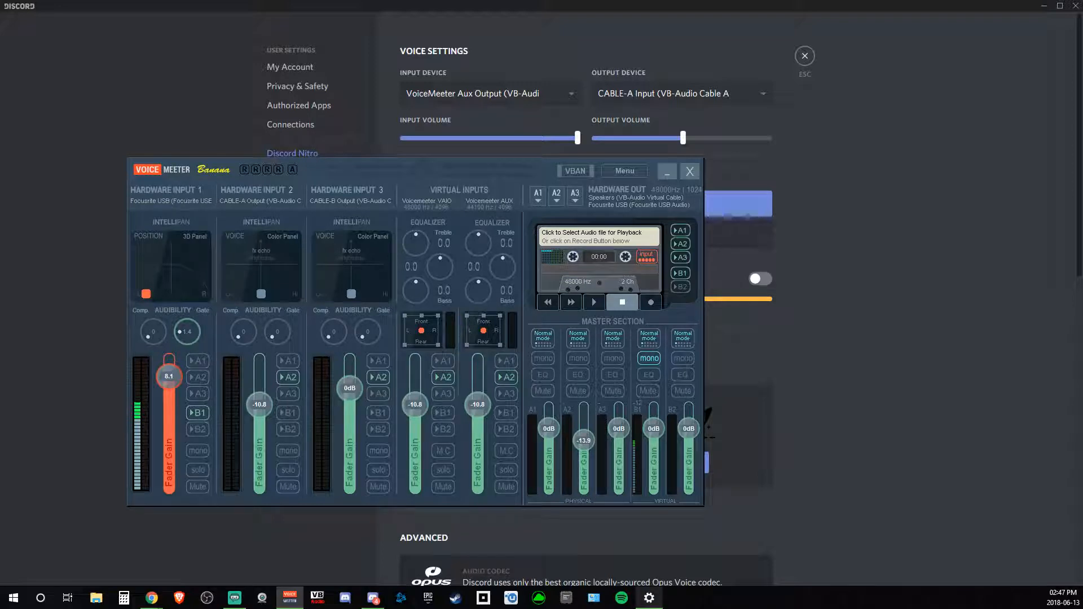
mouse_move(648, 598)
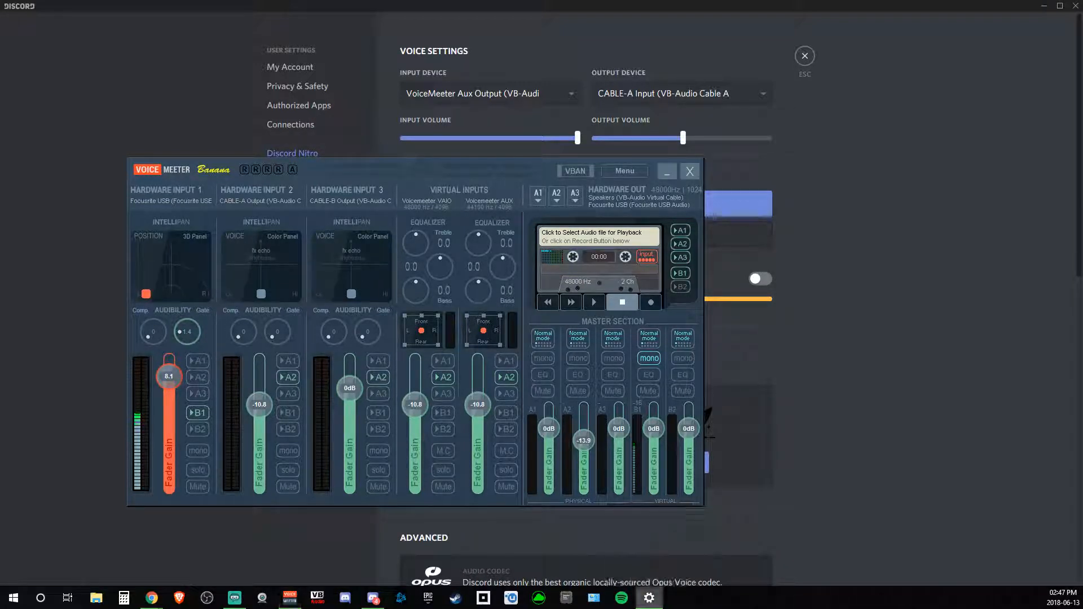
Bring up the Windows Settings home and the Start button's power-user tools menu
left_click(648, 598)
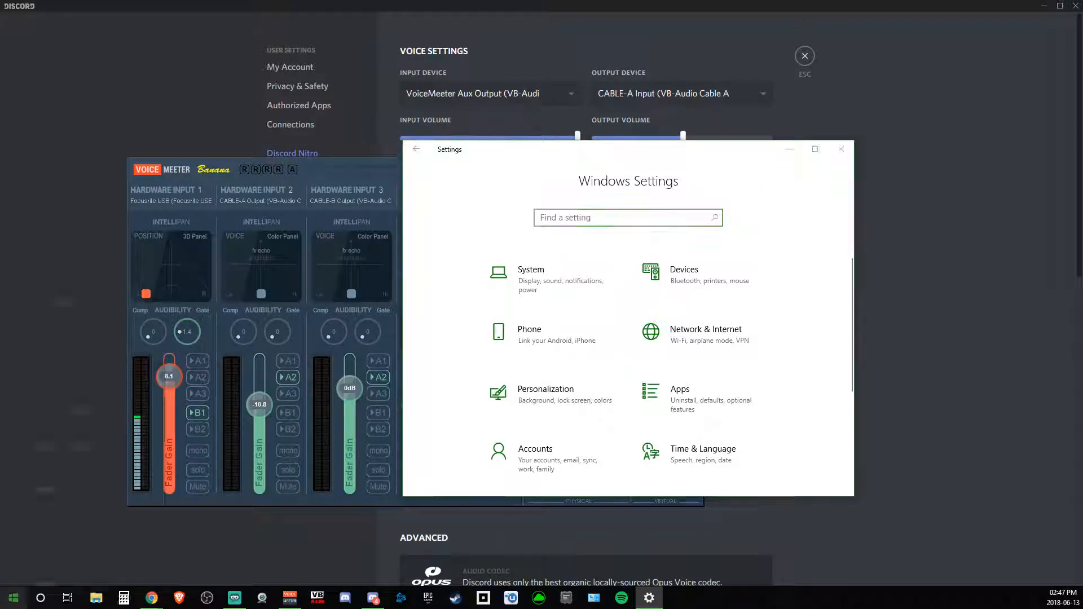
right_click(13, 598)
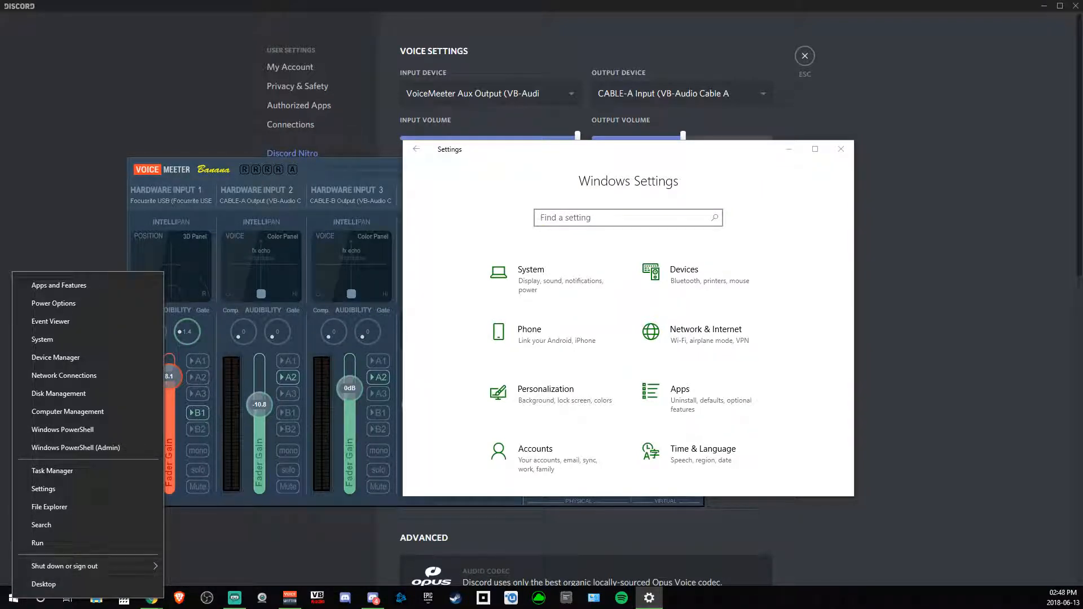
mouse_move(54, 304)
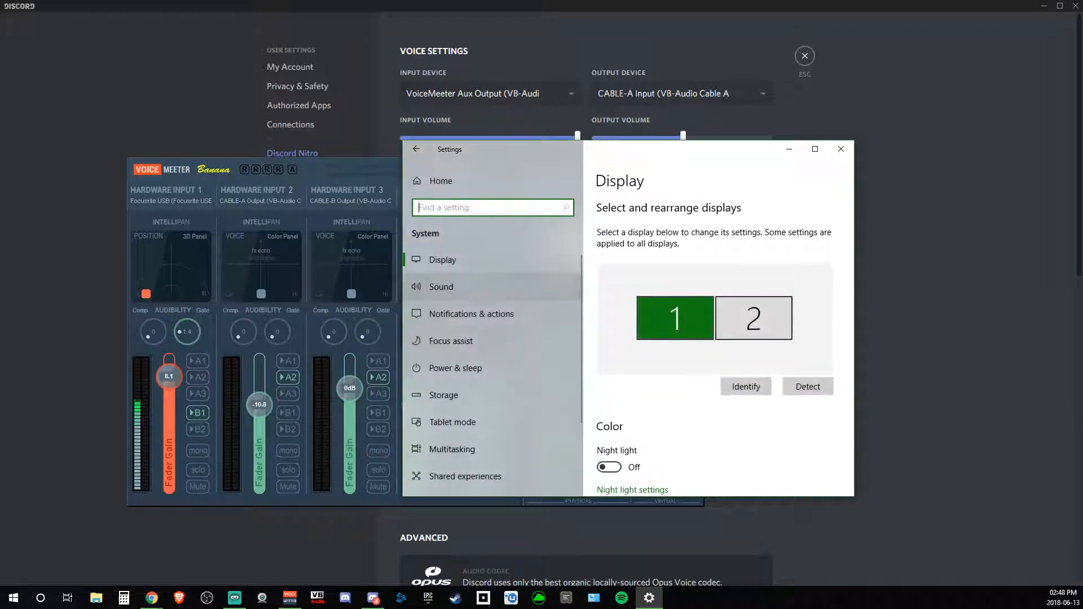
Reach Sound > App volume and device preferences listing Discord PTB, VoiceMeeter and Streamlabs OBS
left_click(440, 287)
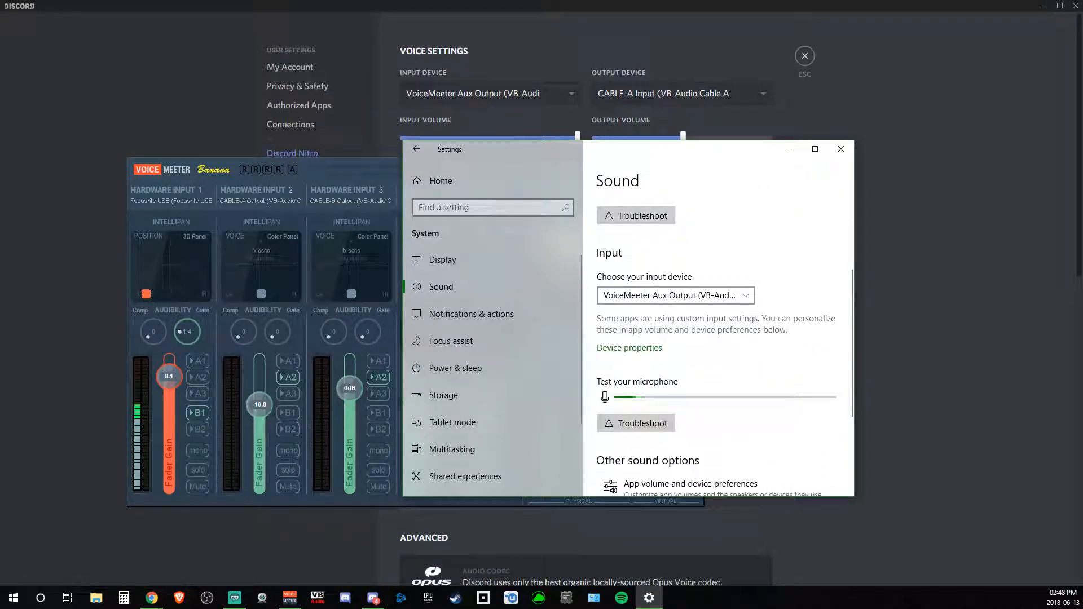
scroll("down", 3)
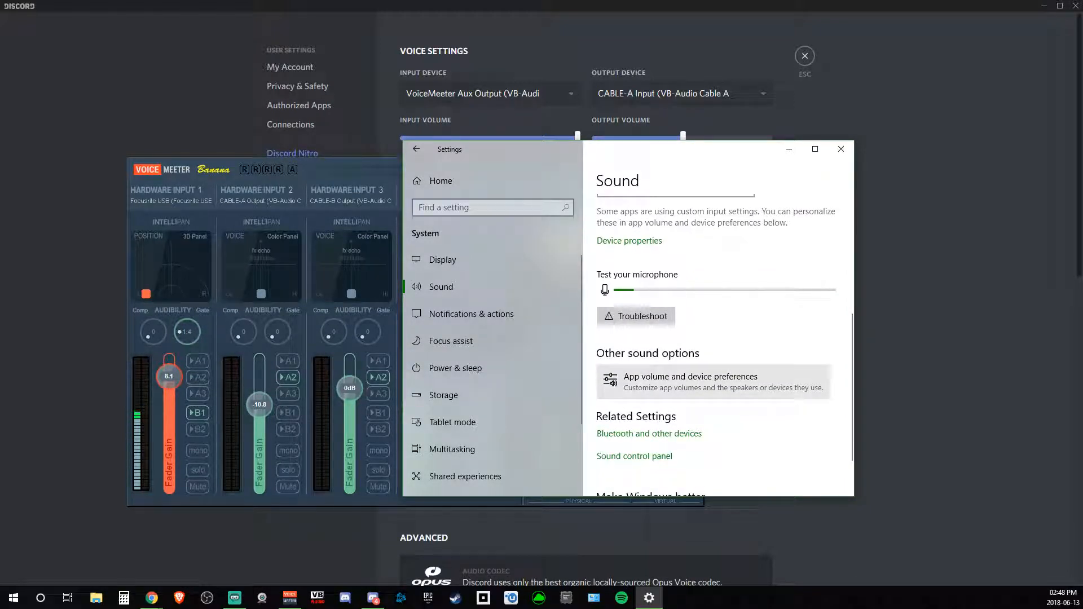
left_click(689, 377)
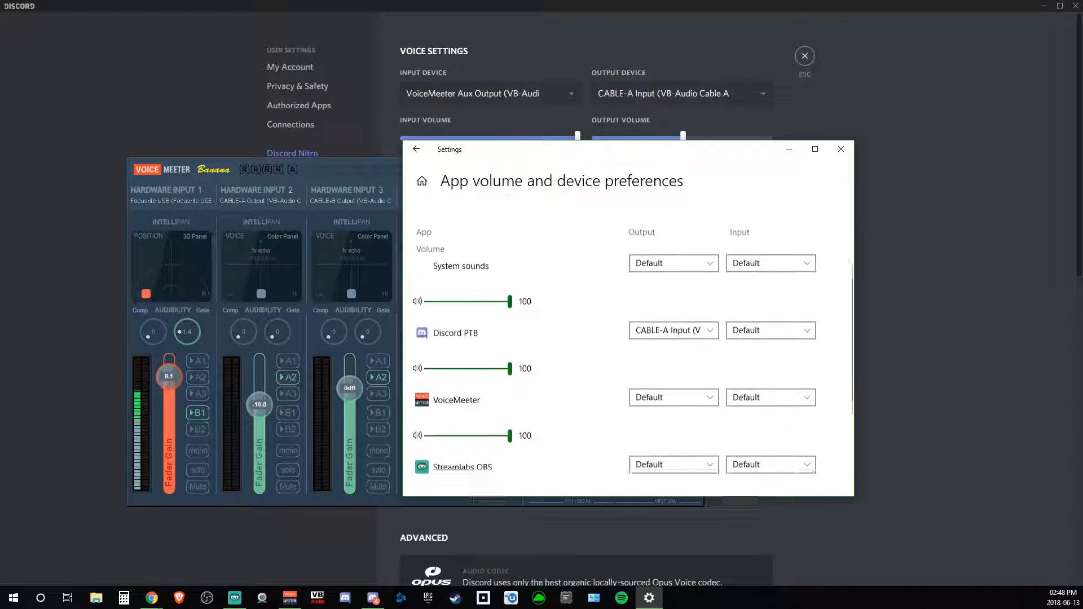
scroll("down", 3)
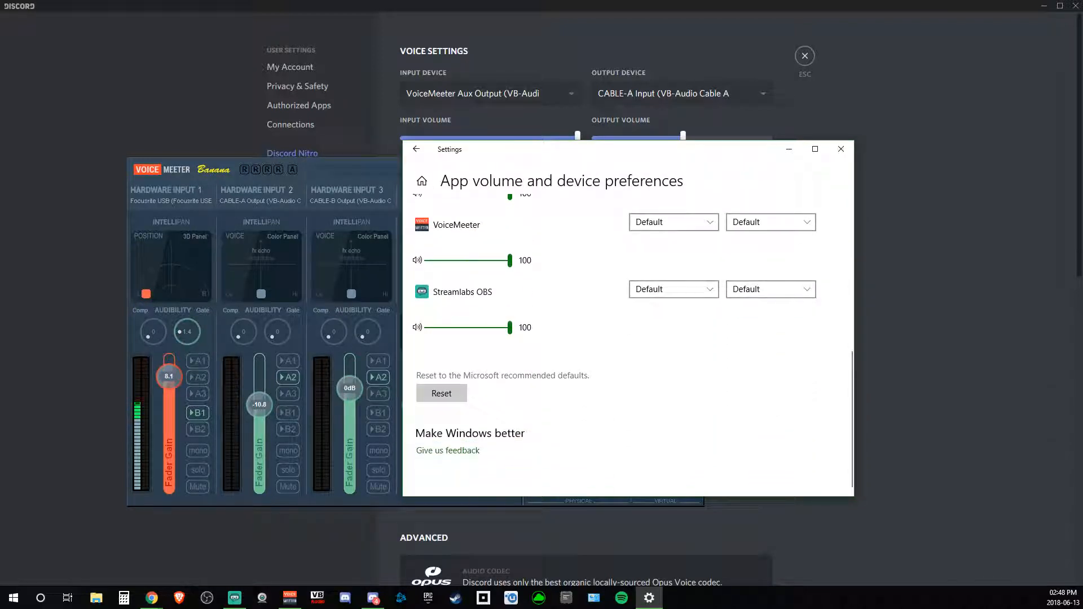